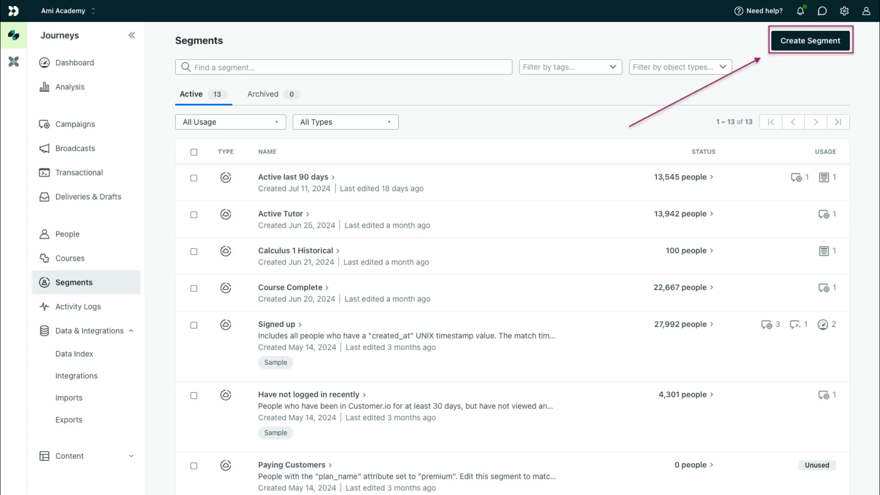
Step: Start a new segment named Active Tutors and choose its segment type
{"action": "left_click", "coordinate": [809, 40]}
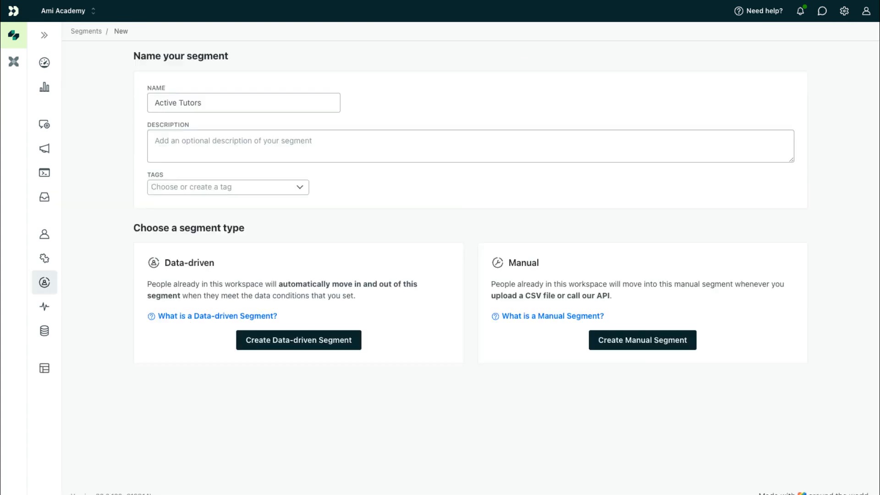
{"action": "left_click", "coordinate": [298, 339]}
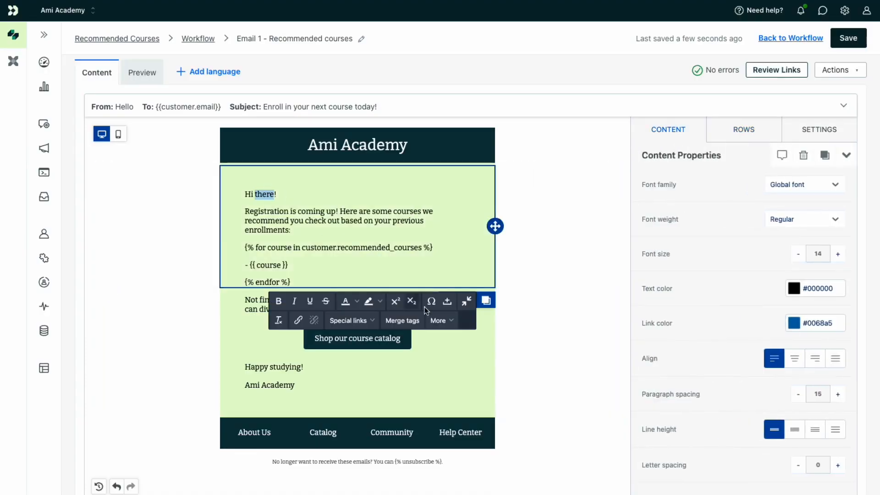
Step: Insert customer.first_name into the greeting with a default of "there"
{"action": "left_click", "coordinate": [314, 320]}
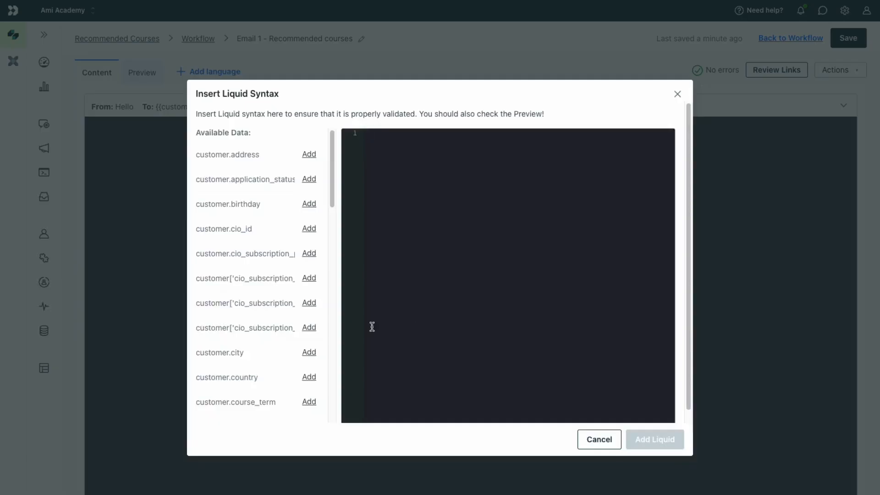
{"action": "left_click", "coordinate": [309, 375]}
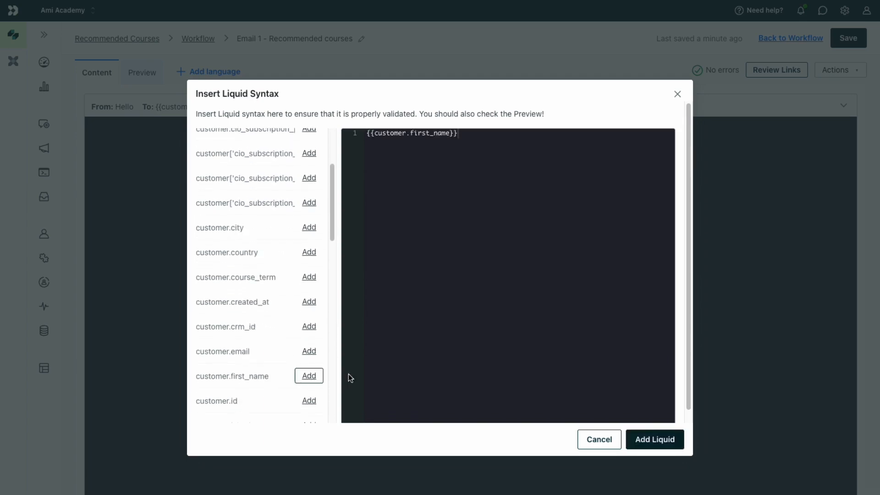
{"action": "left_click", "coordinate": [653, 438]}
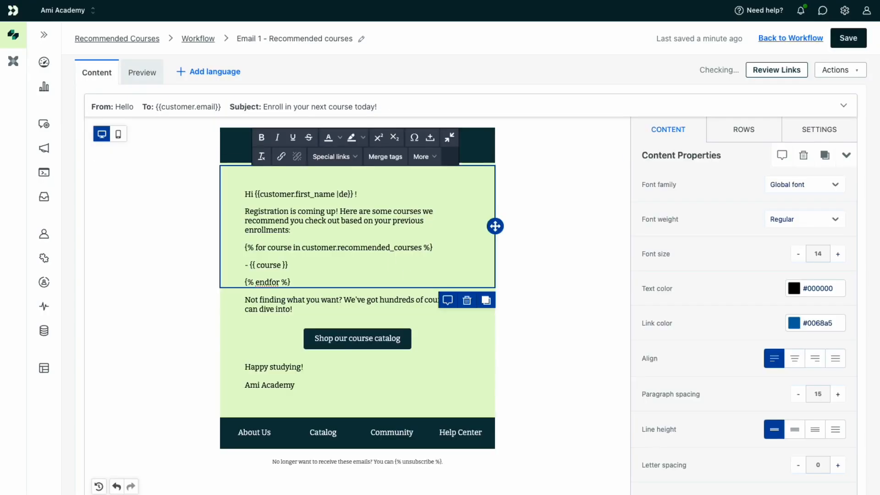
{"action": "type", "text": "default:\"there"}
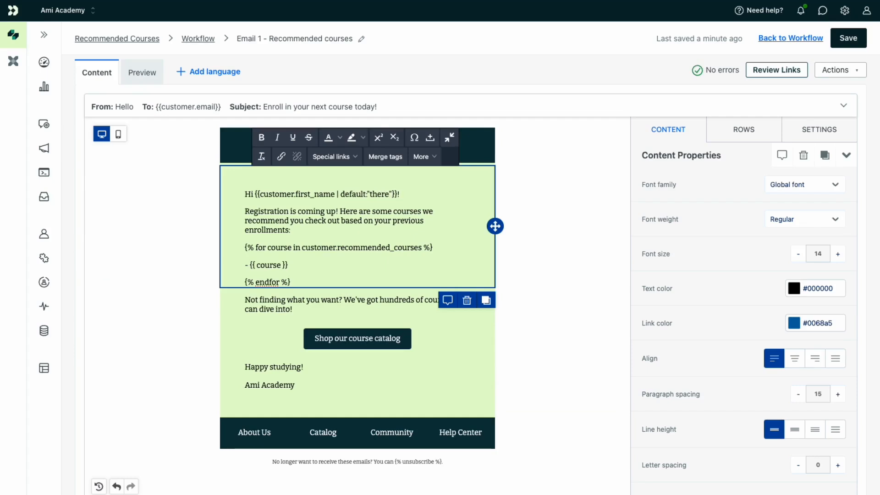
{"action": "left_click", "coordinate": [142, 72]}
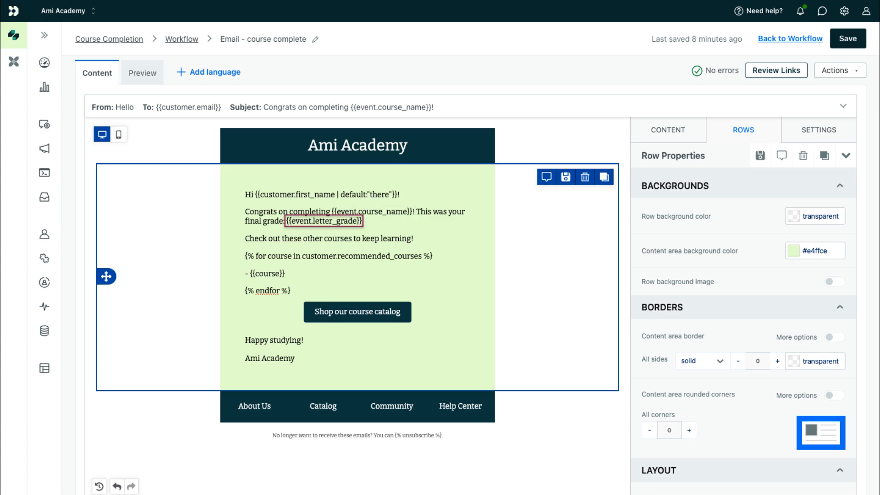
Step: Preview the course-complete email showing Wellington, Intro to French and grade A
{"action": "left_click", "coordinate": [142, 72]}
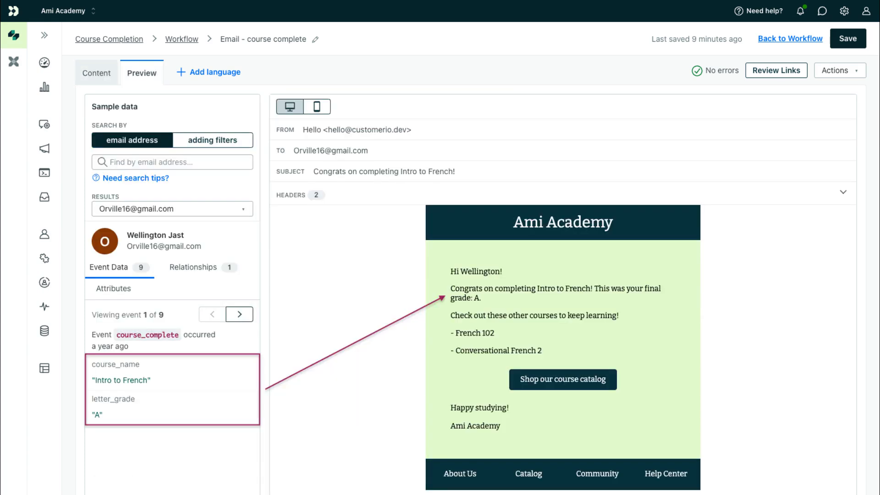